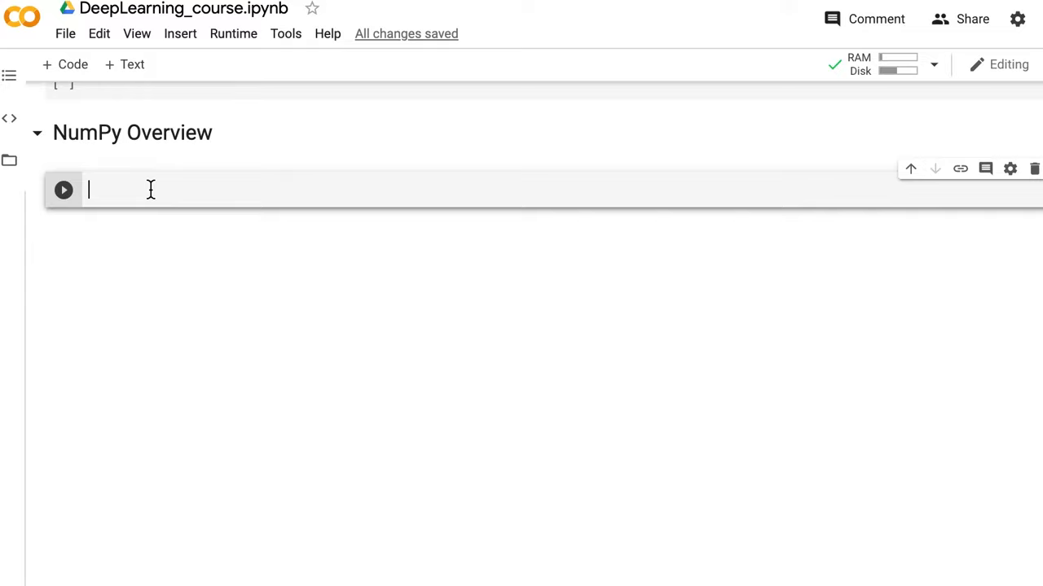
Step: Add and run a cell with 'import numpy as np' under NumPy Overview
type("import numpy as np")
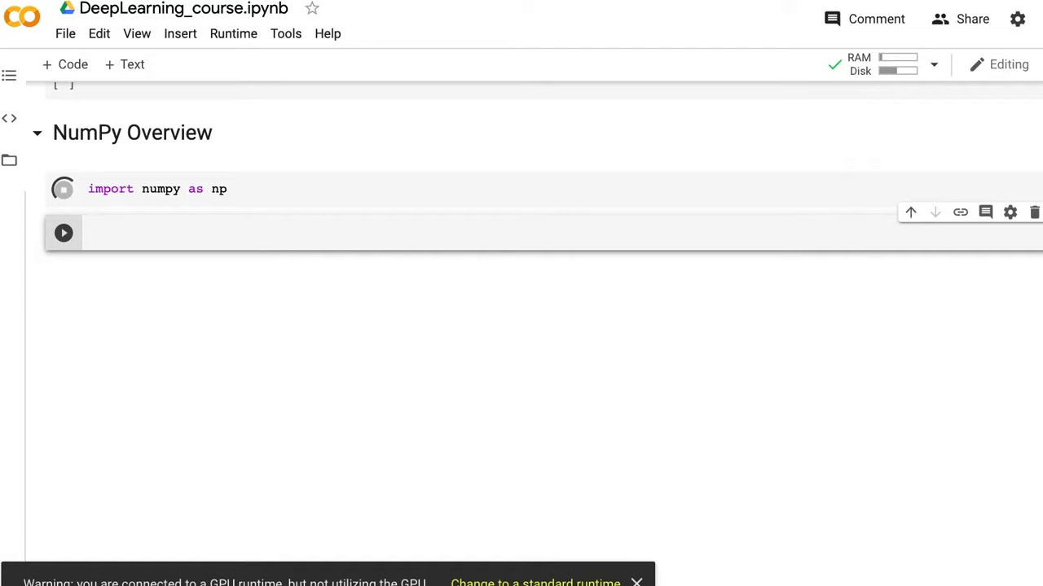
left_click(63, 188)
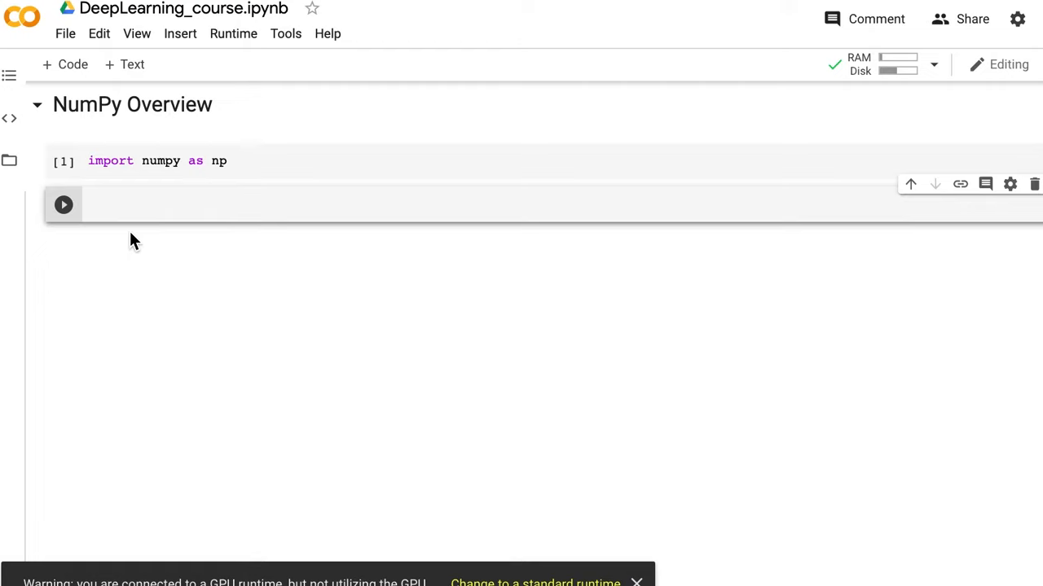
Step: Create a = np.arange(15).reshape(3,5), display the 3×5 array, and begin a.ndim
type("a =")
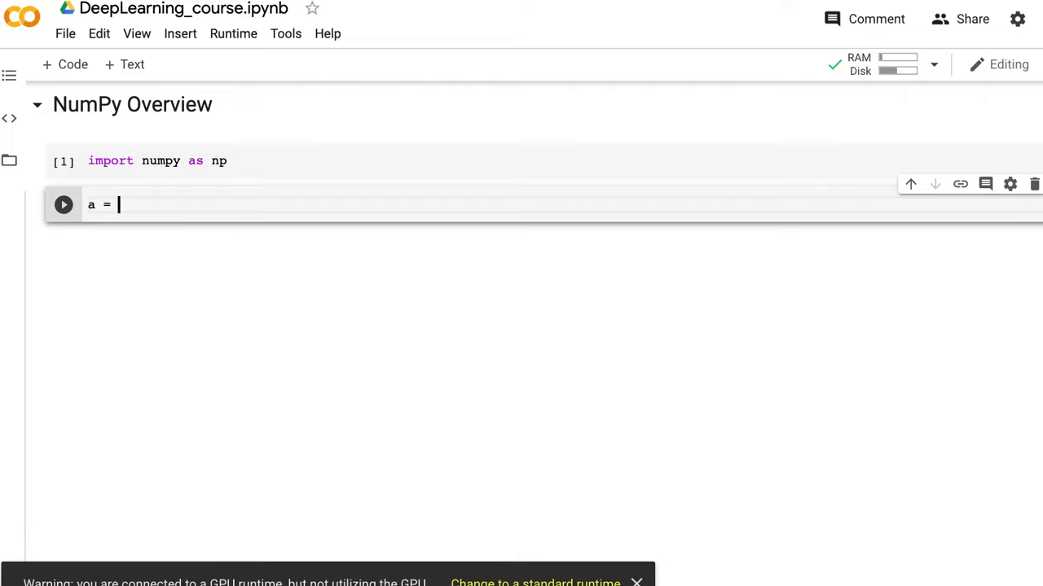
type("np.arange(15)")
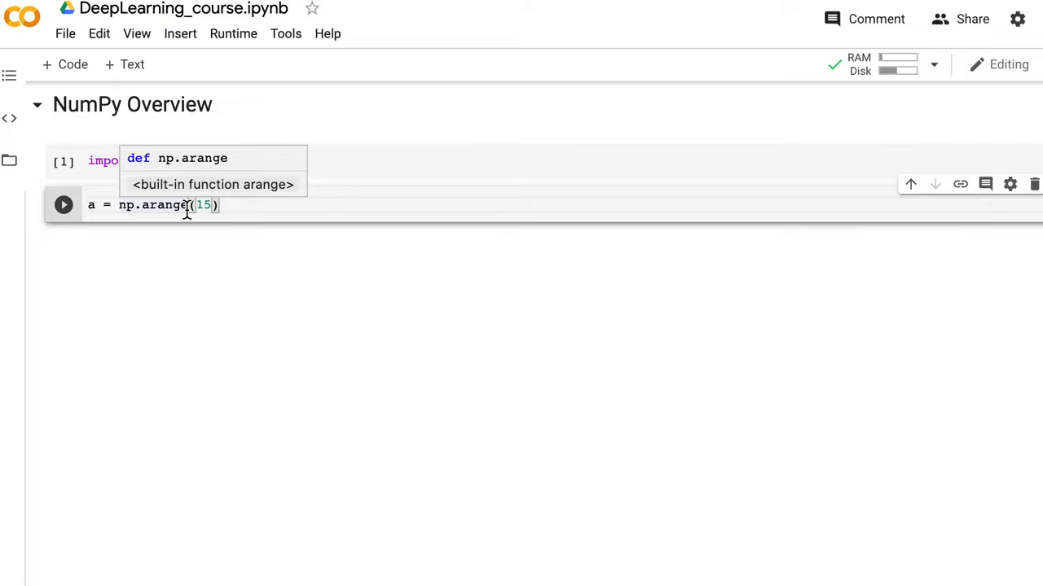
type(".")
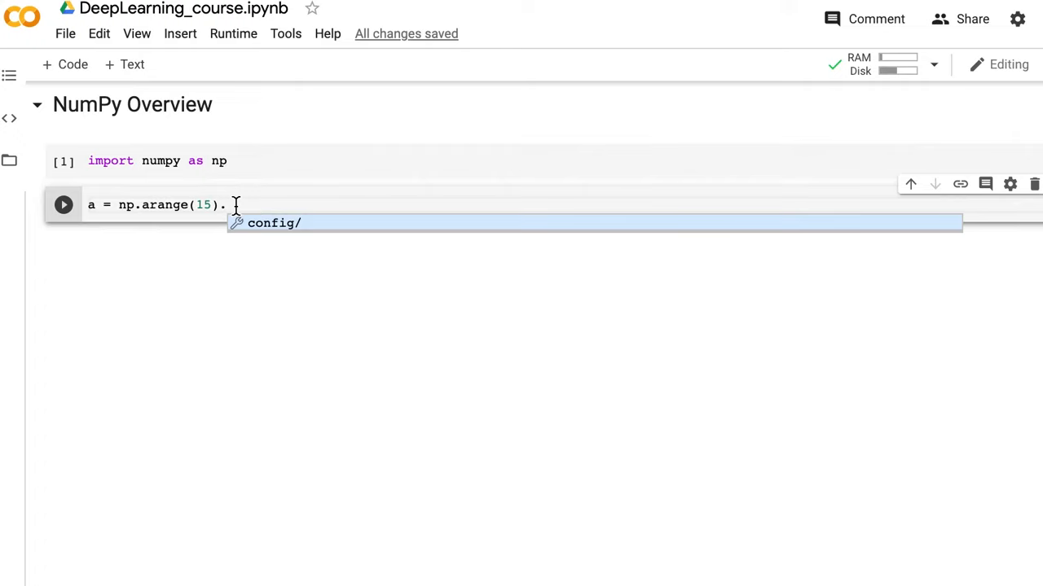
type("reshape(3,5")
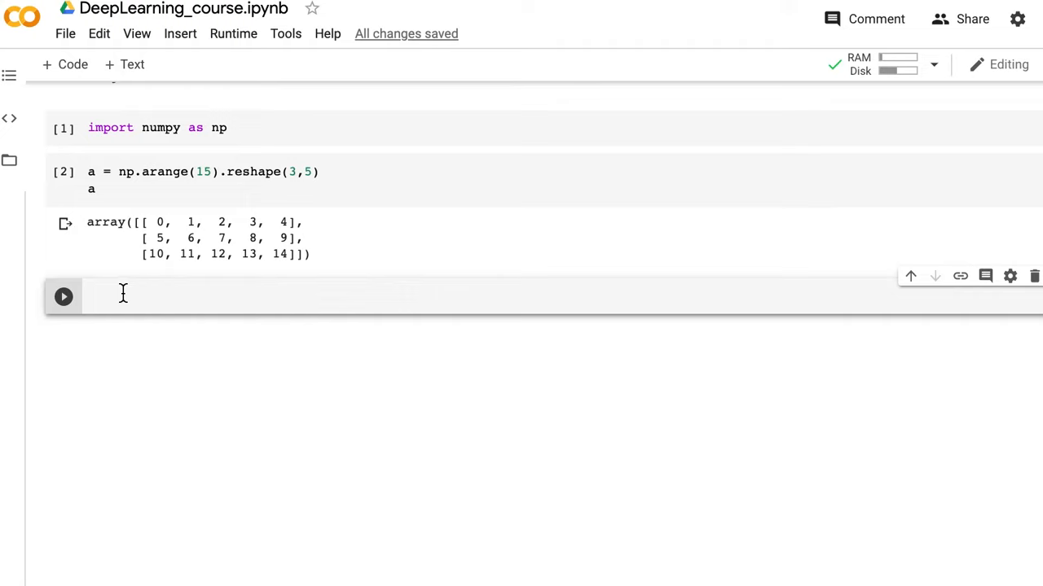
type("a.ndim")
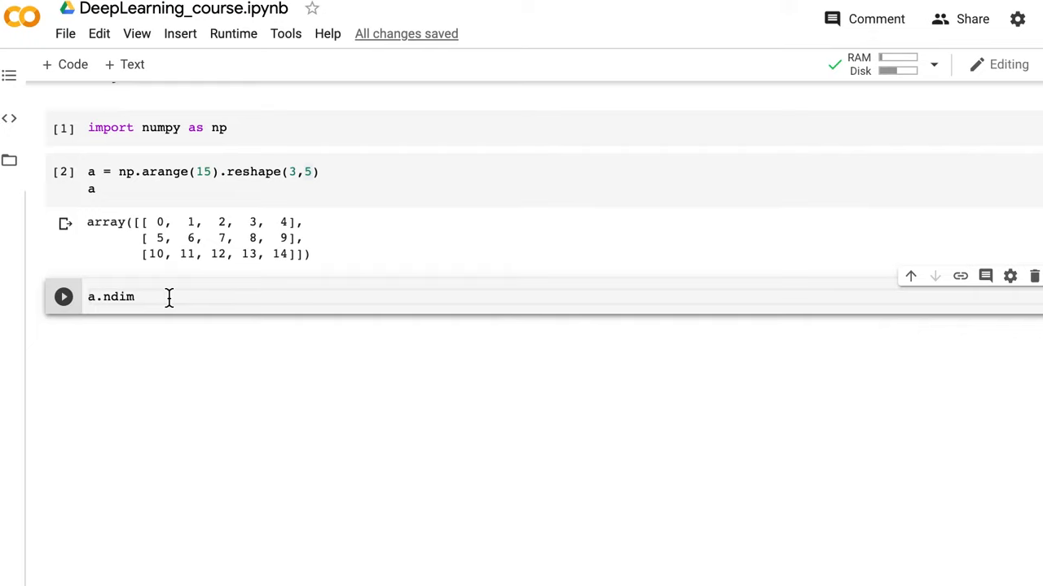
Step: Run a.ndim (2) and a.shape ((3, 5)) in separate cells
left_click(63, 296)
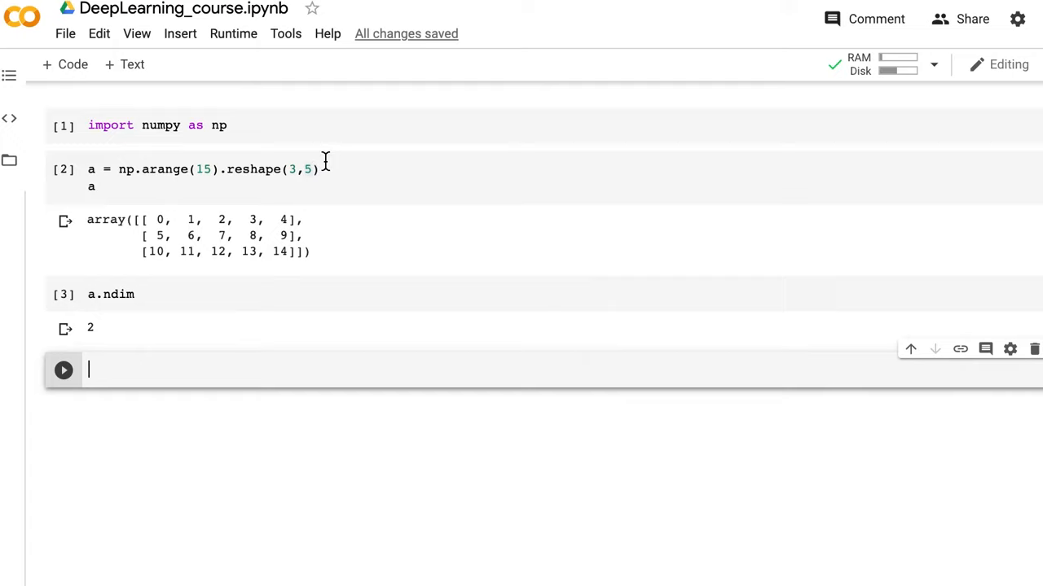
mouse_move(136, 365)
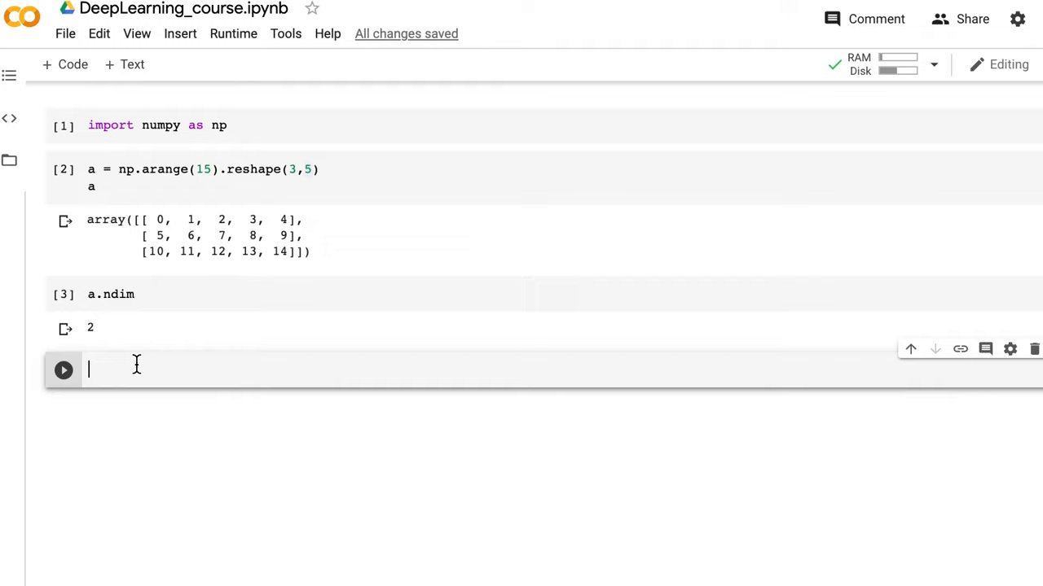
type("a.shape")
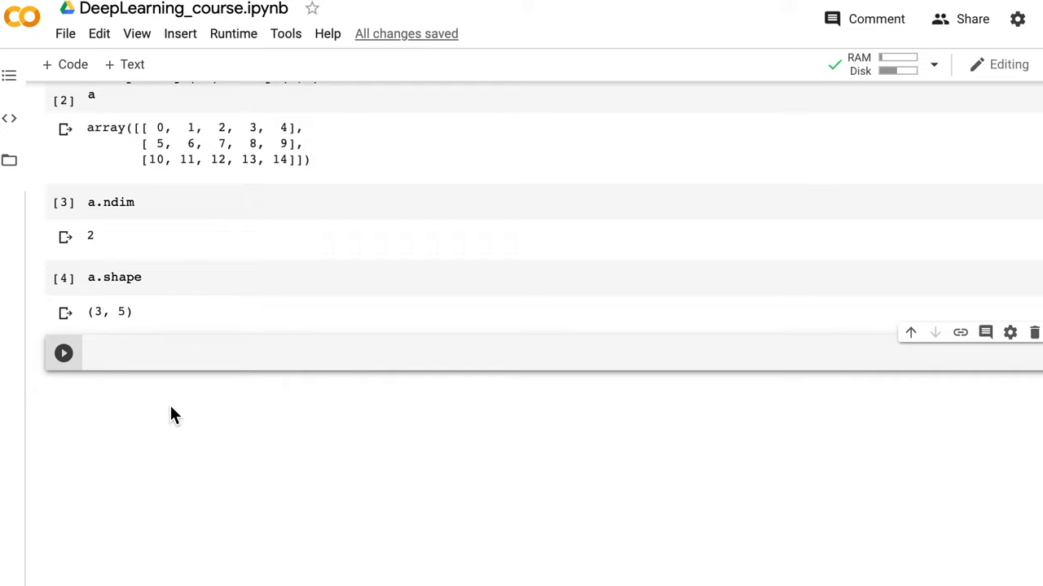
left_click(128, 352)
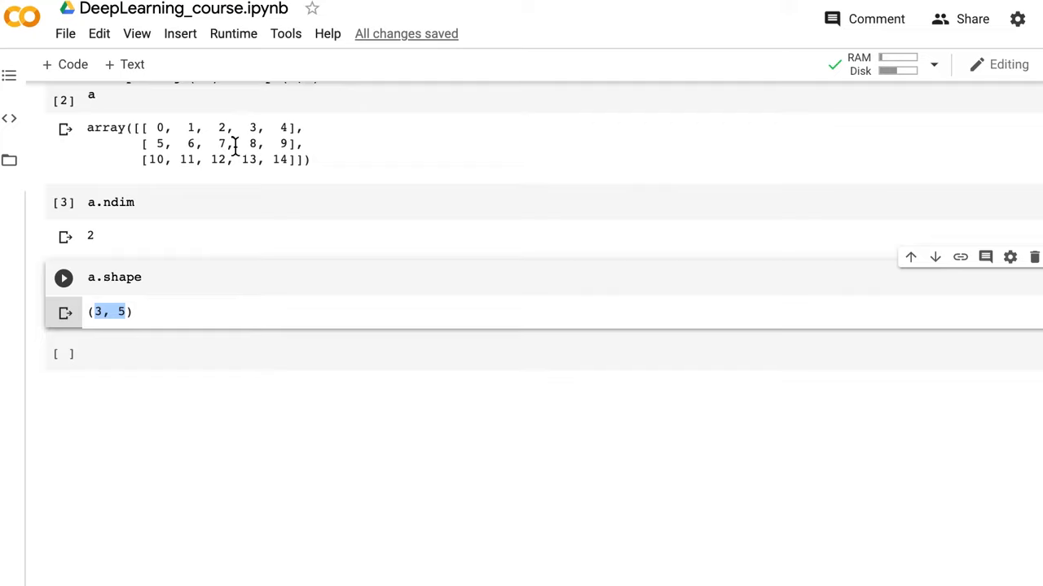
type("a.size")
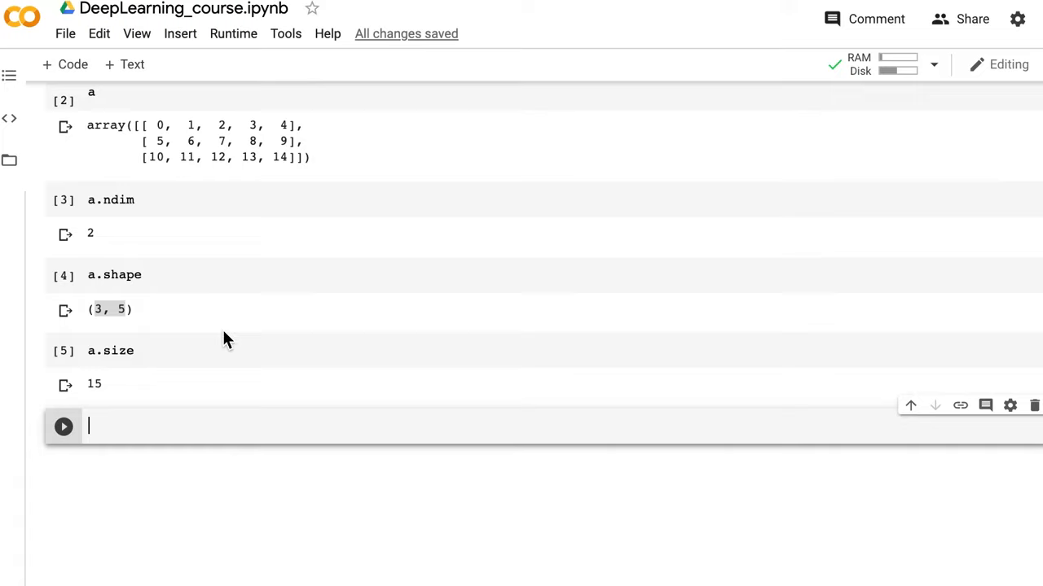
Step: Run cells for a.dtype (int64), a.itemsize (8) and type(a) (numpy.ndarray)
type("a.dtype")
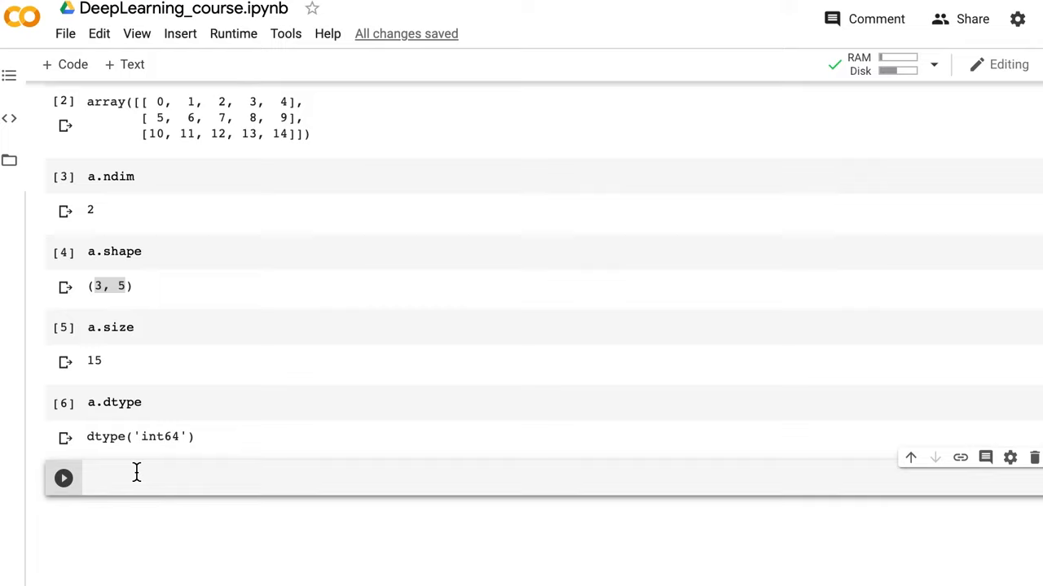
type("a.itemsize")
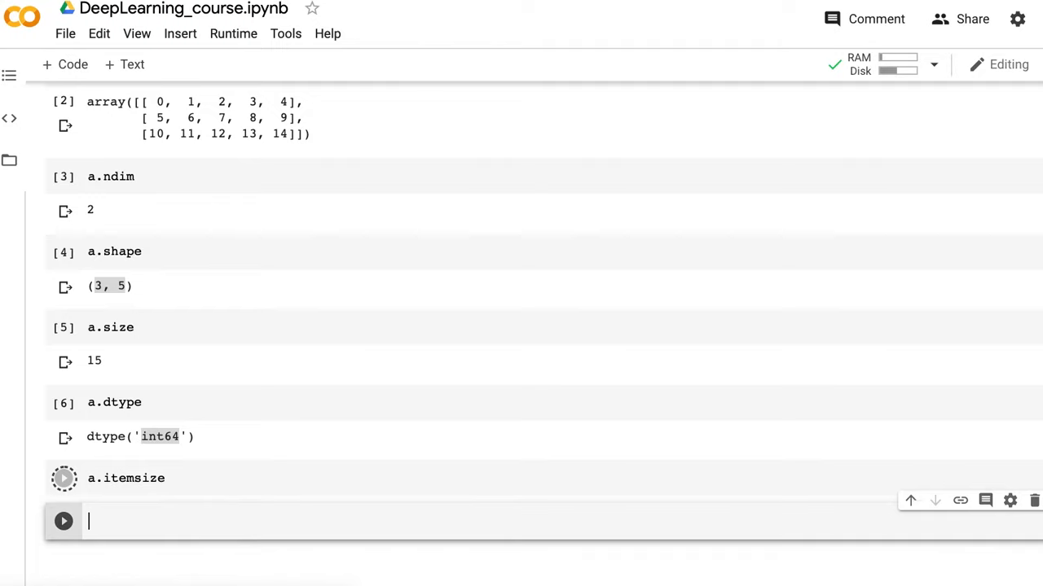
left_click(63, 478)
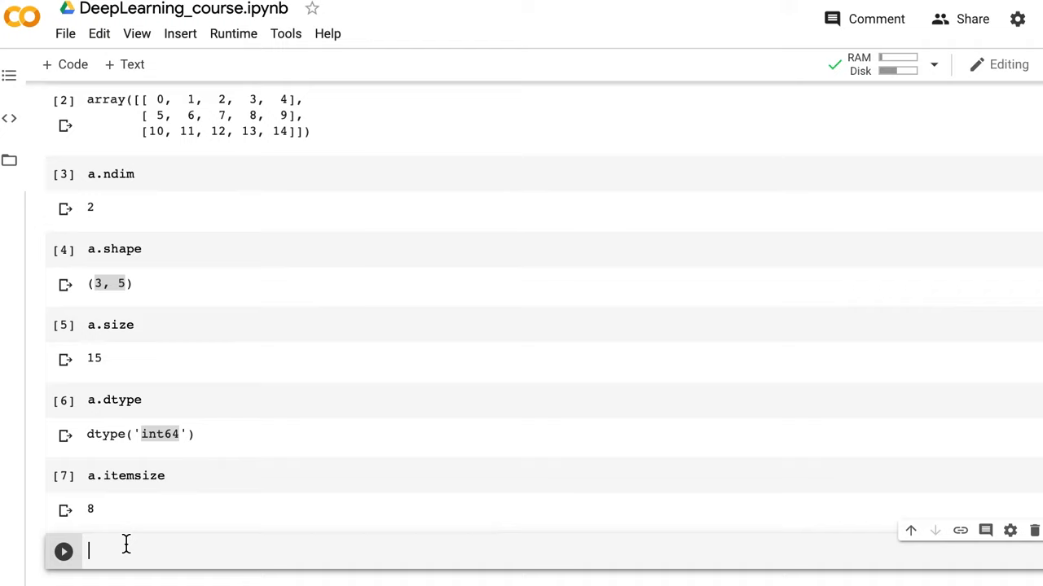
type("type(a)")
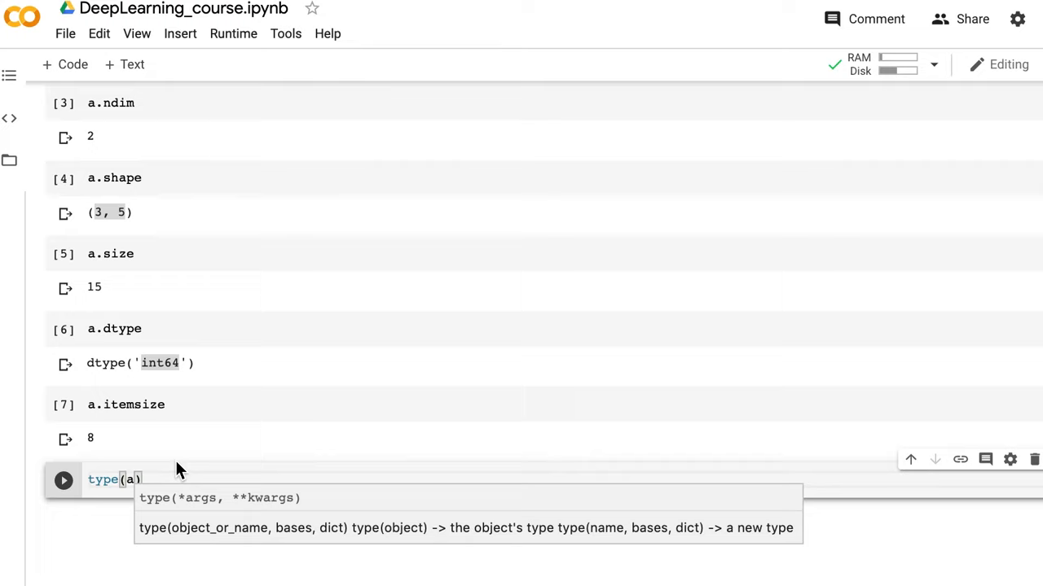
left_click(64, 480)
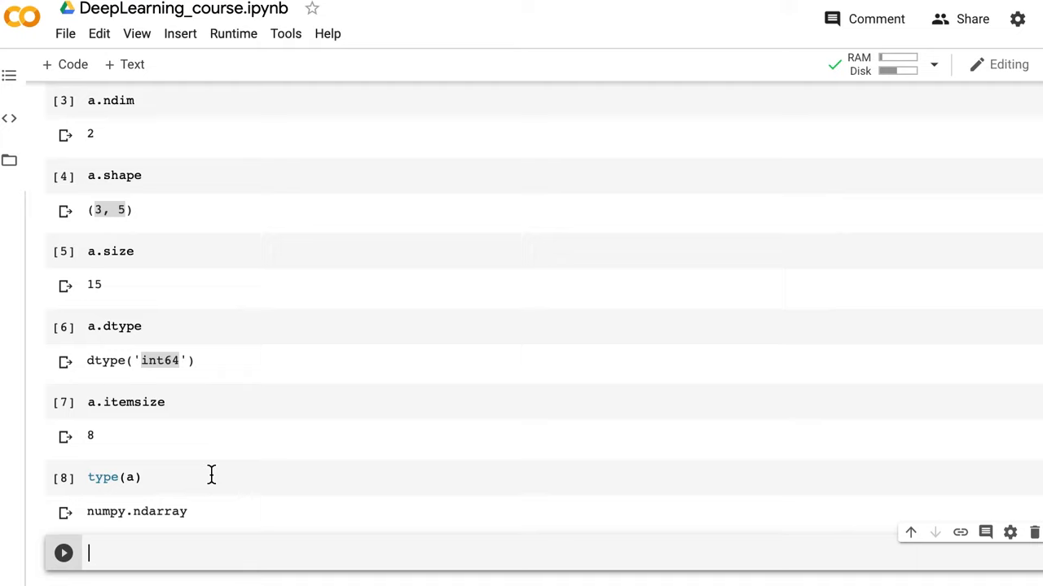
Step: Create b = np.arange(30).reshape(2,3,5) and display the 2×3×5 array
type("b = np.arange()")
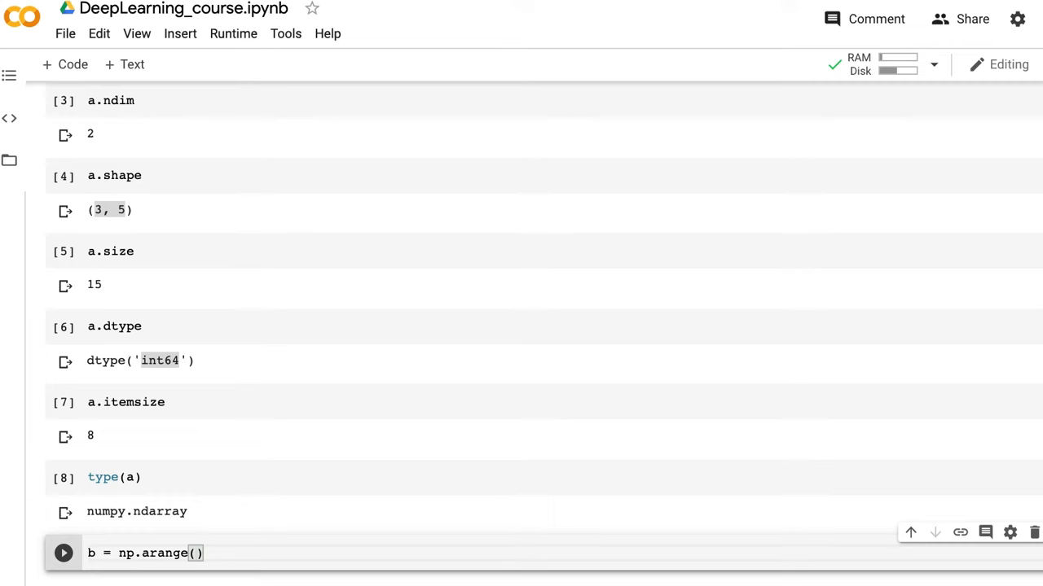
type("15")
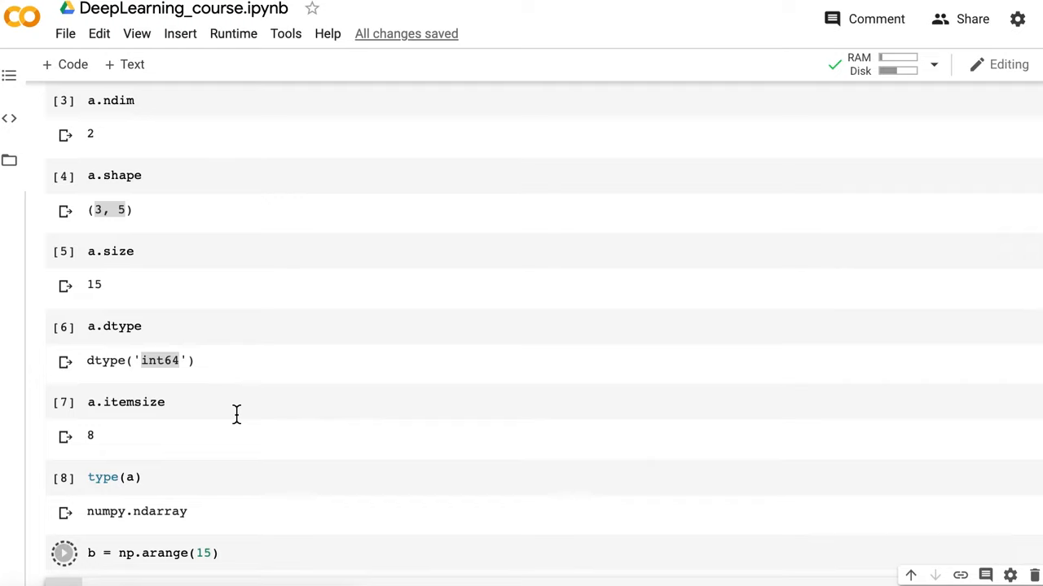
type(".re")
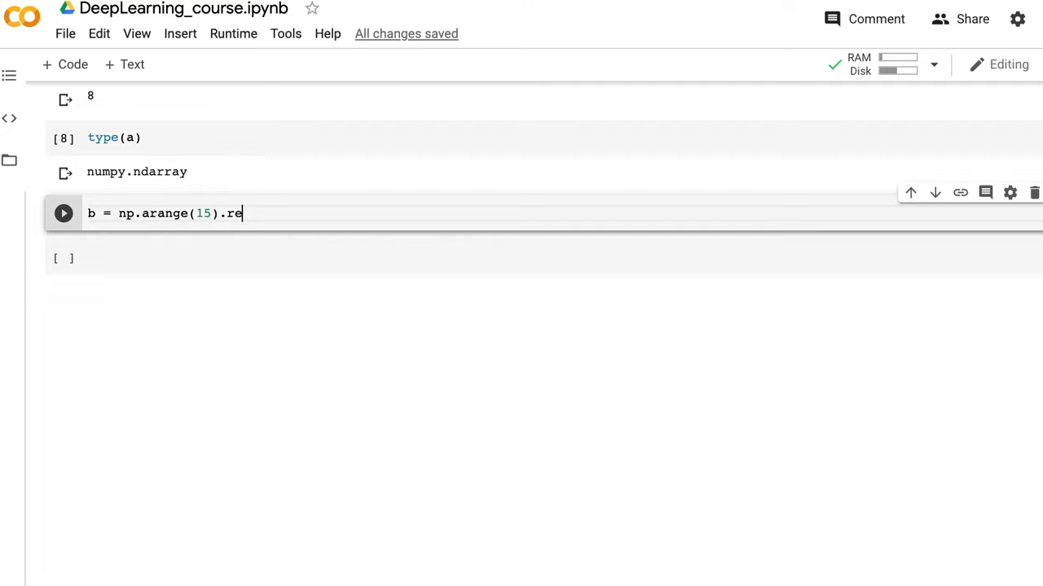
type("shape(2,3,5")
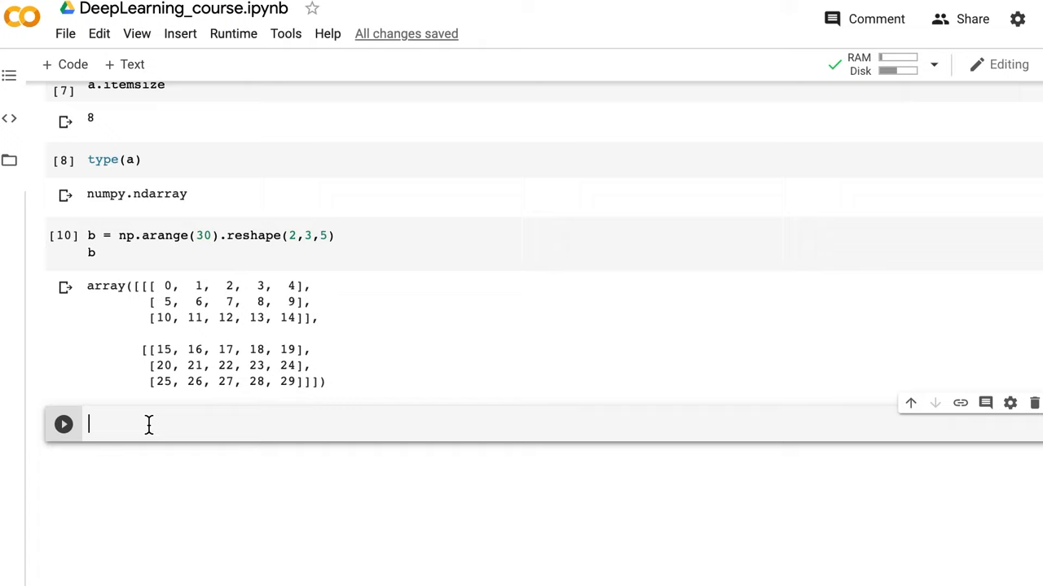
Step: Run b.shape ((2, 3, 5)) and b.size (30) in new cells
type("b.shape")
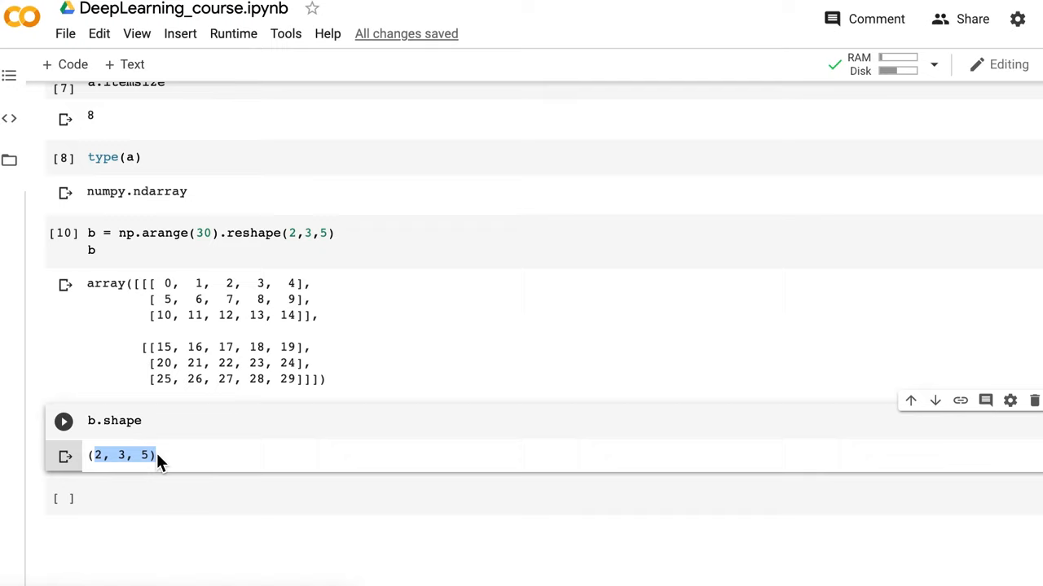
type("b.size")
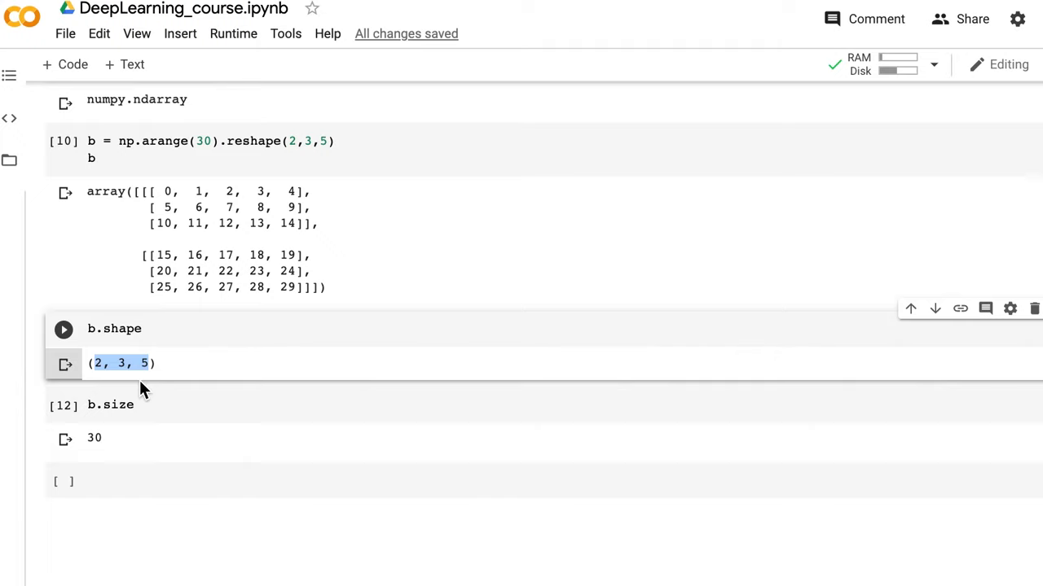
type("ty")
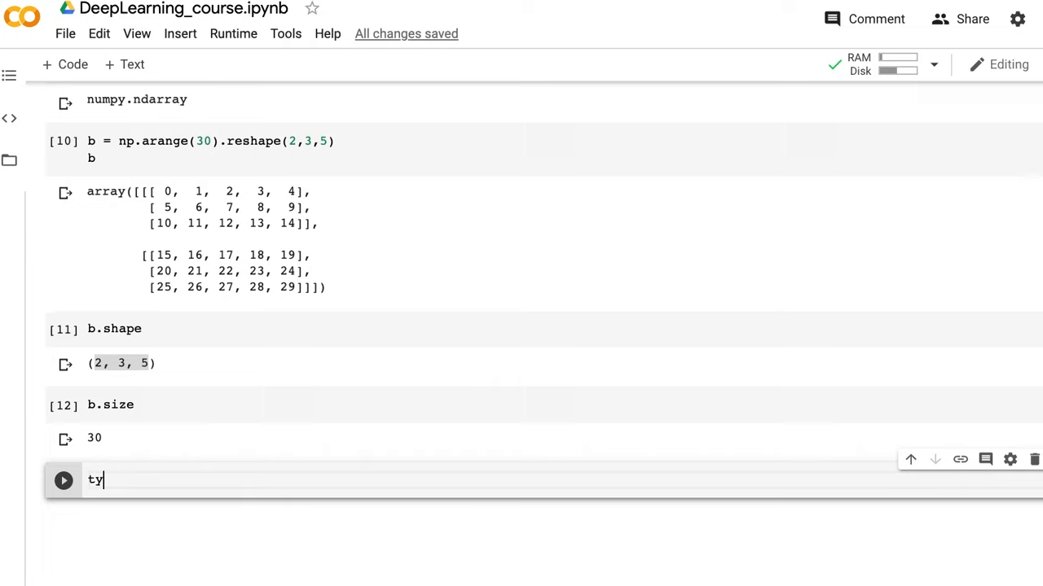